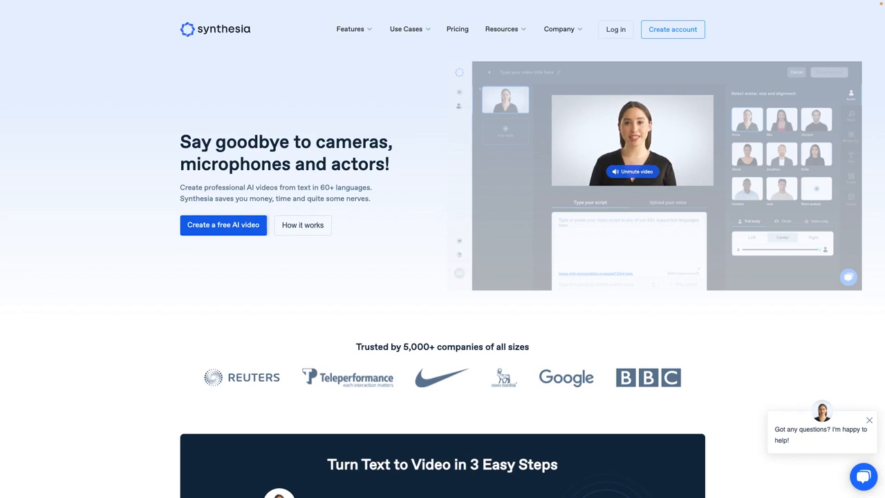
{"action": "scroll", "scroll_direction": "down", "scroll_amount": 3}
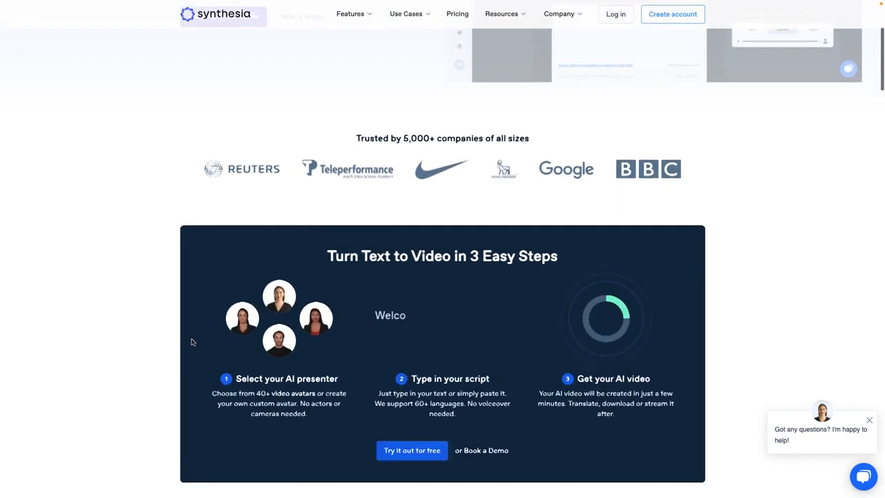
{"action": "scroll", "scroll_direction": "down", "scroll_amount": 3}
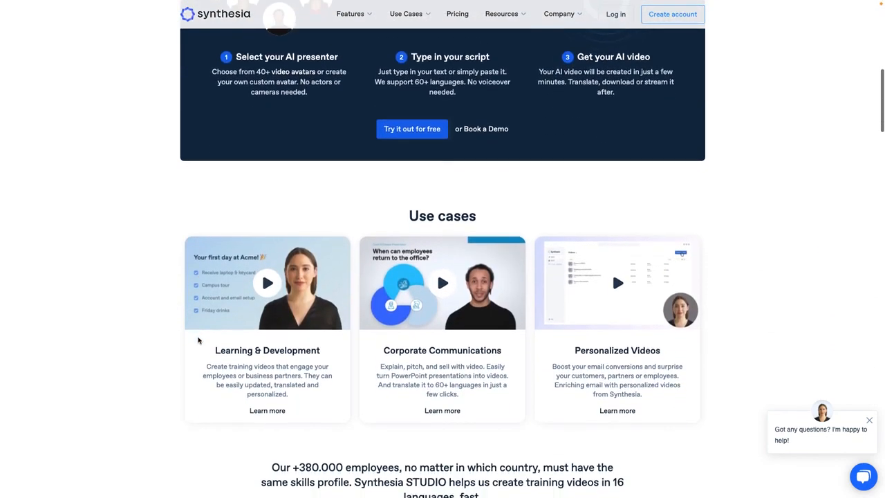
{"action": "scroll", "scroll_direction": "down", "scroll_amount": 3}
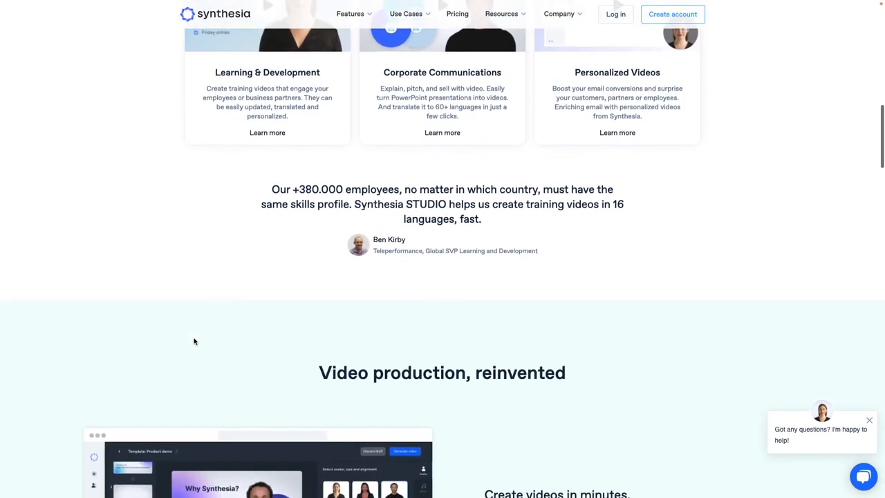
{"action": "scroll", "scroll_direction": "down", "scroll_amount": 3}
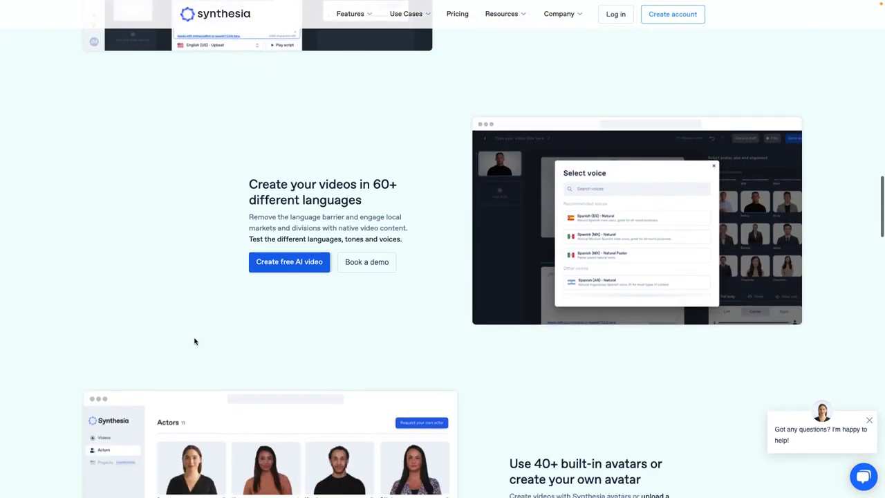
{"action": "scroll", "scroll_direction": "down", "scroll_amount": 3}
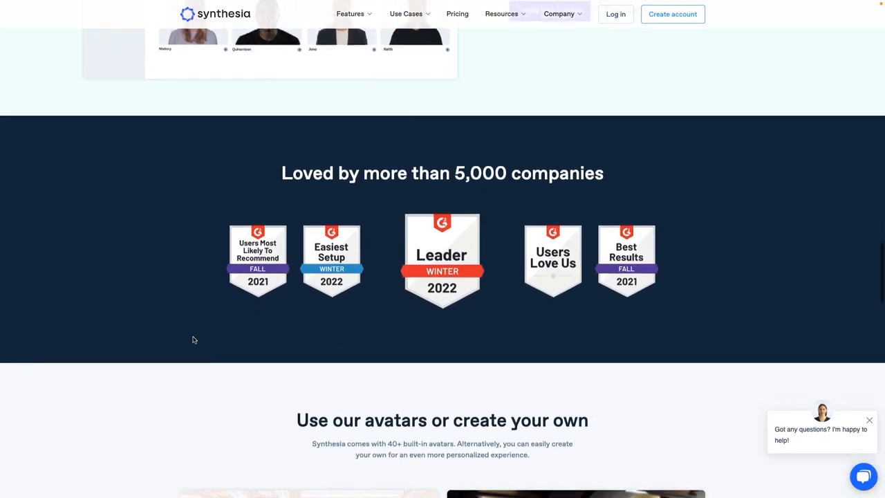
{"action": "scroll", "scroll_direction": "down", "scroll_amount": 3}
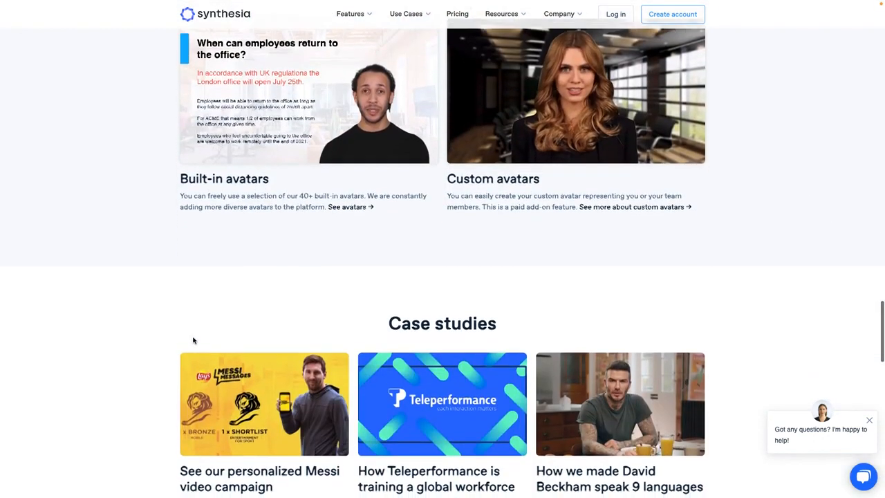
{"action": "scroll", "scroll_direction": "down", "scroll_amount": 3}
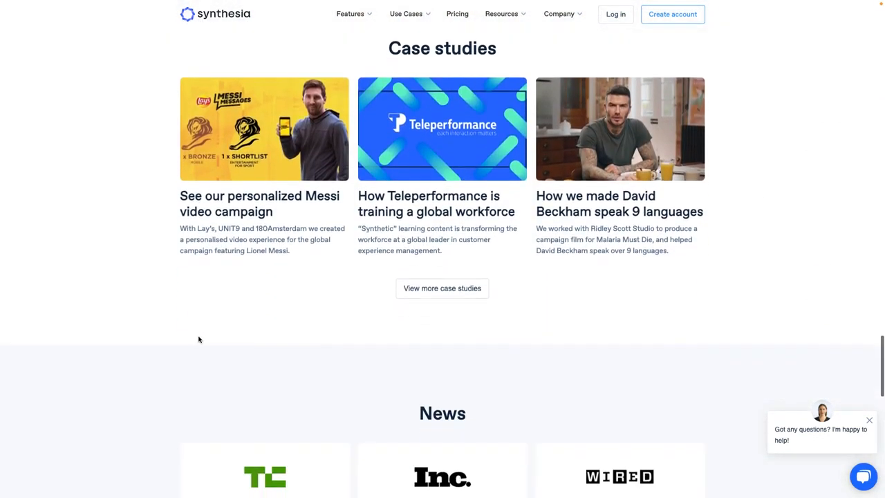
{"action": "scroll", "scroll_direction": "down", "scroll_amount": 3}
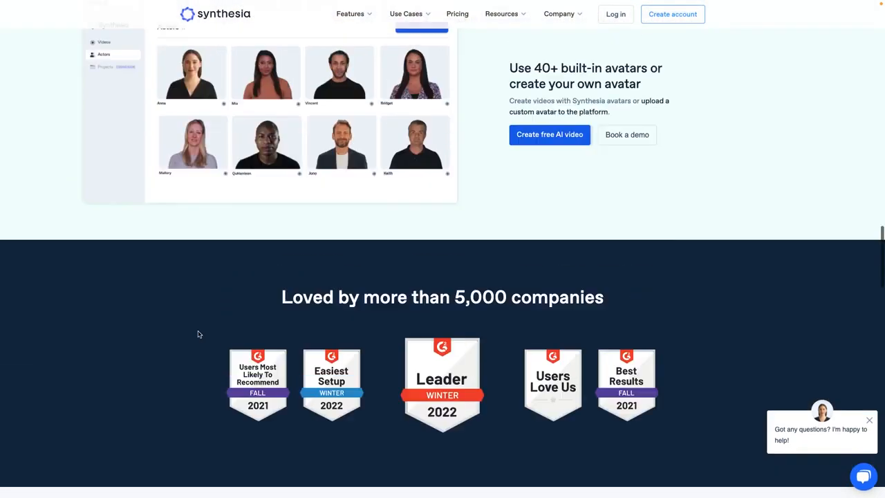
{"action": "scroll", "scroll_direction": "up", "scroll_amount": 3}
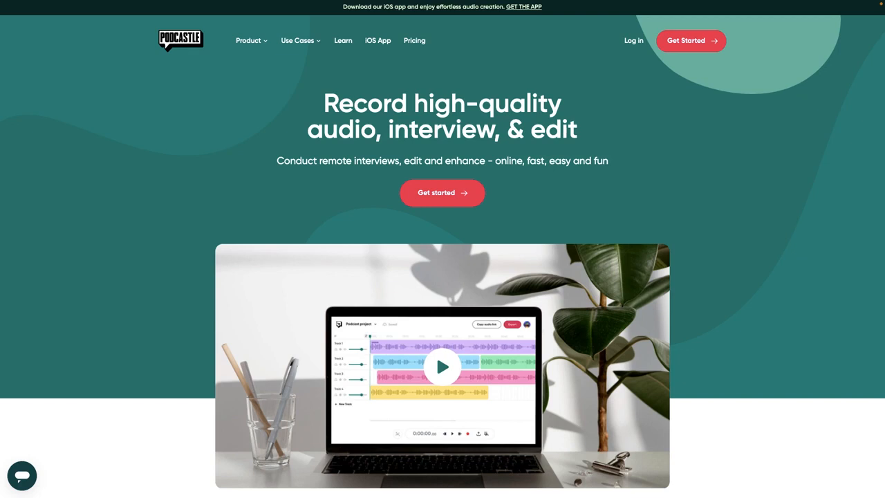
{"action": "scroll", "scroll_direction": "down", "scroll_amount": 3}
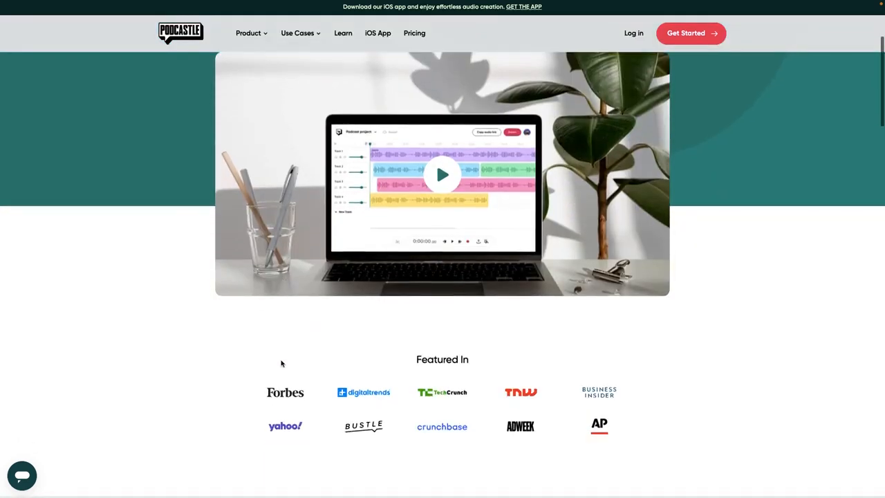
{"action": "mouse_move", "coordinate": [275, 336]}
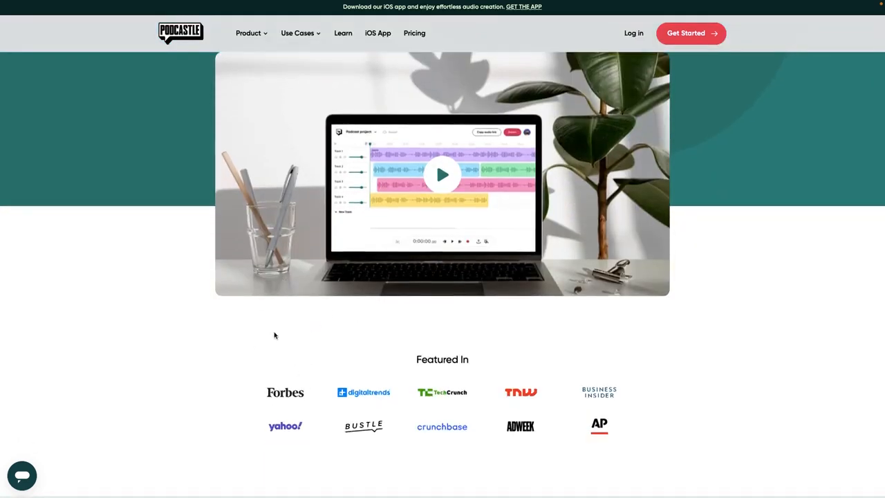
{"action": "scroll", "scroll_direction": "down", "scroll_amount": 3}
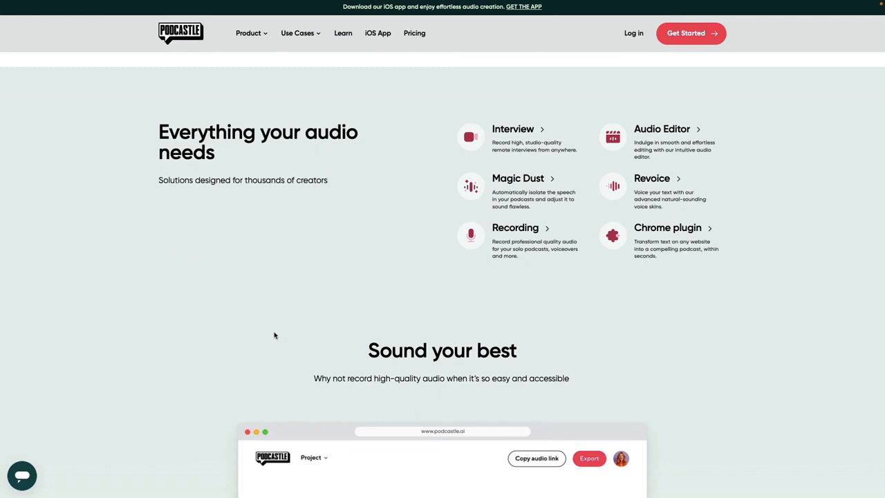
{"action": "scroll", "scroll_direction": "down", "scroll_amount": 3}
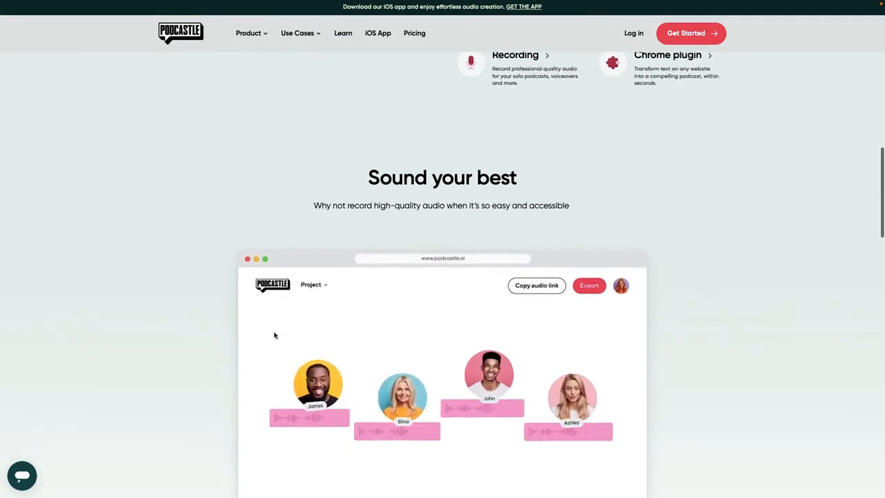
{"action": "scroll", "scroll_direction": "down", "scroll_amount": 3}
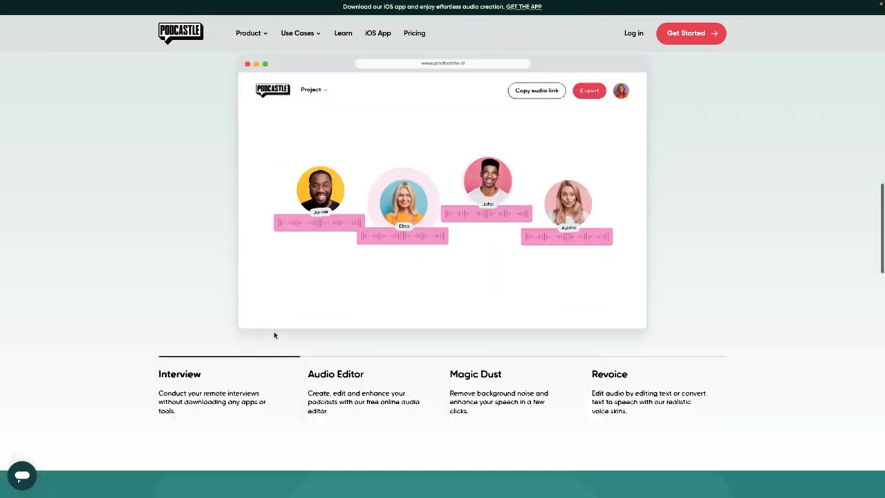
{"action": "scroll", "scroll_direction": "down", "scroll_amount": 3}
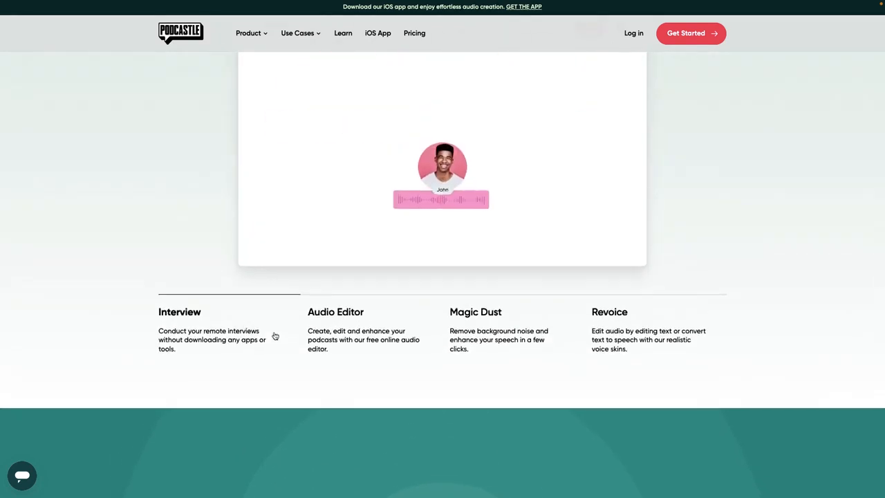
{"action": "scroll", "scroll_direction": "down", "scroll_amount": 3}
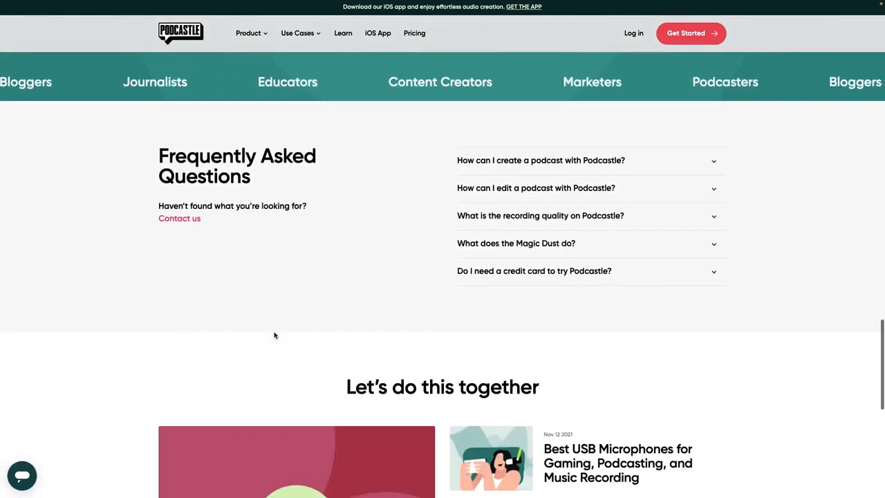
{"action": "scroll", "scroll_direction": "down", "scroll_amount": 3}
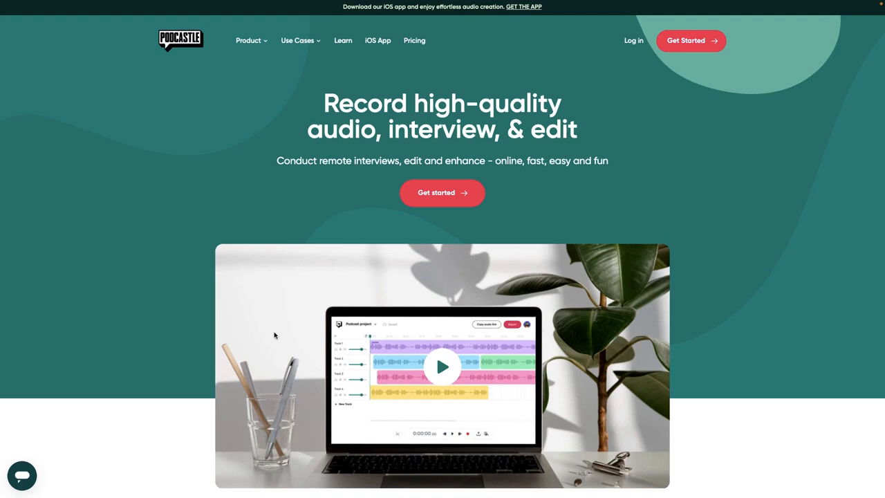
{"action": "mouse_move", "coordinate": [353, 172]}
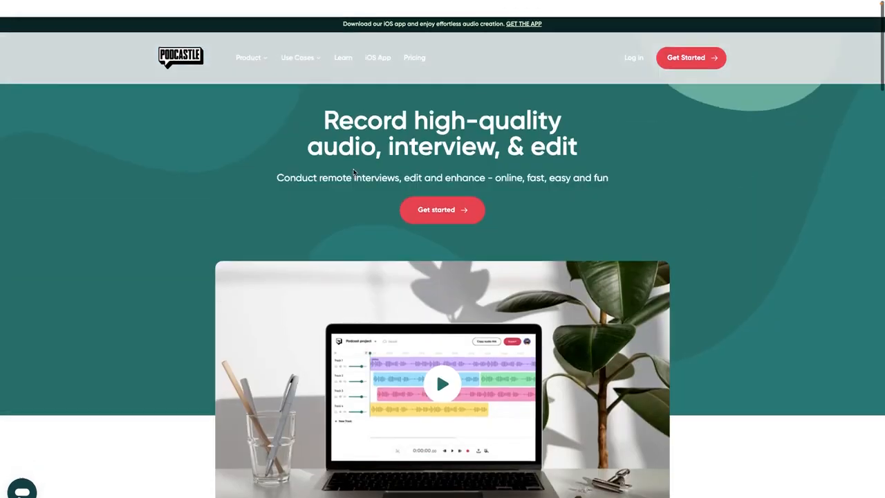
{"action": "scroll", "scroll_direction": "down", "scroll_amount": 3}
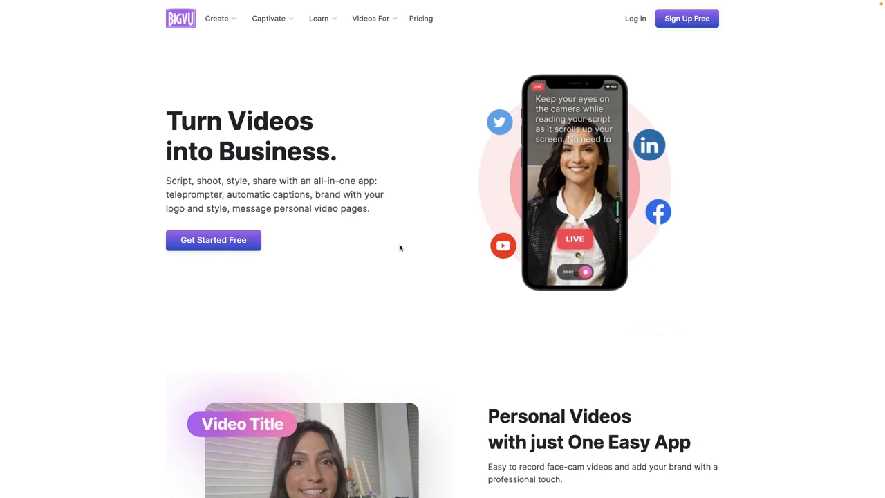
{"action": "scroll", "scroll_direction": "down", "scroll_amount": 3}
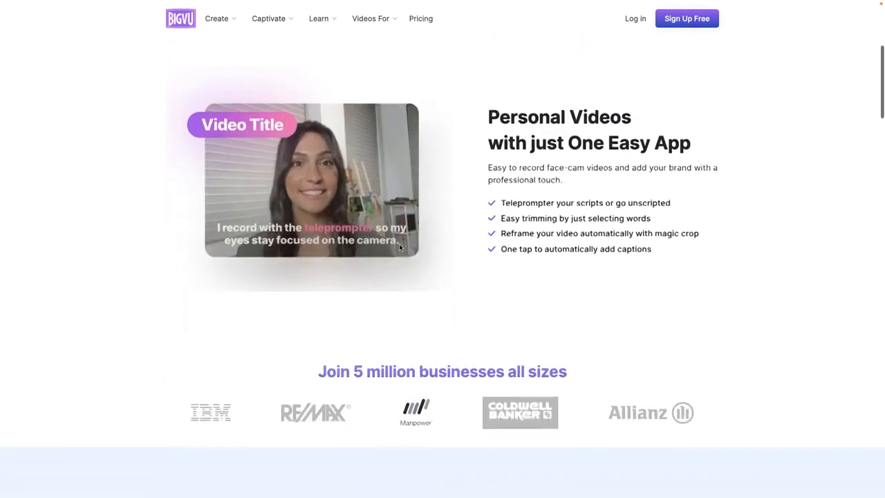
{"action": "scroll", "scroll_direction": "down", "scroll_amount": 3}
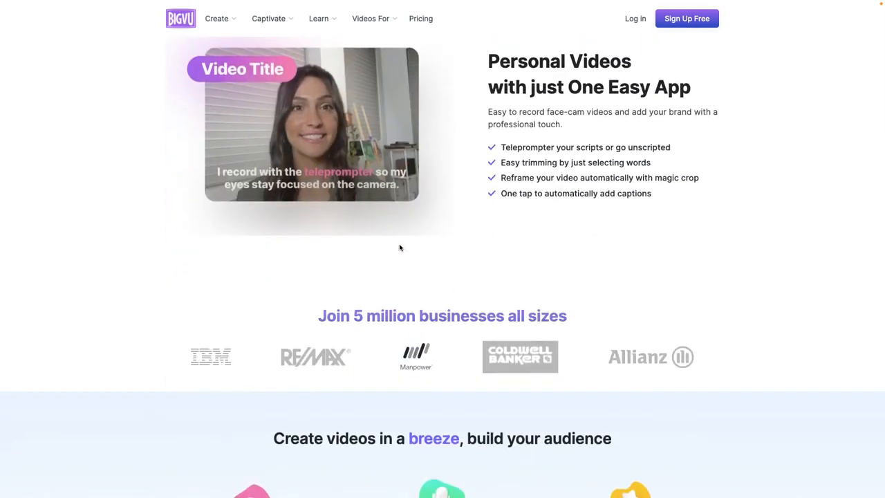
{"action": "scroll", "scroll_direction": "down", "scroll_amount": 3}
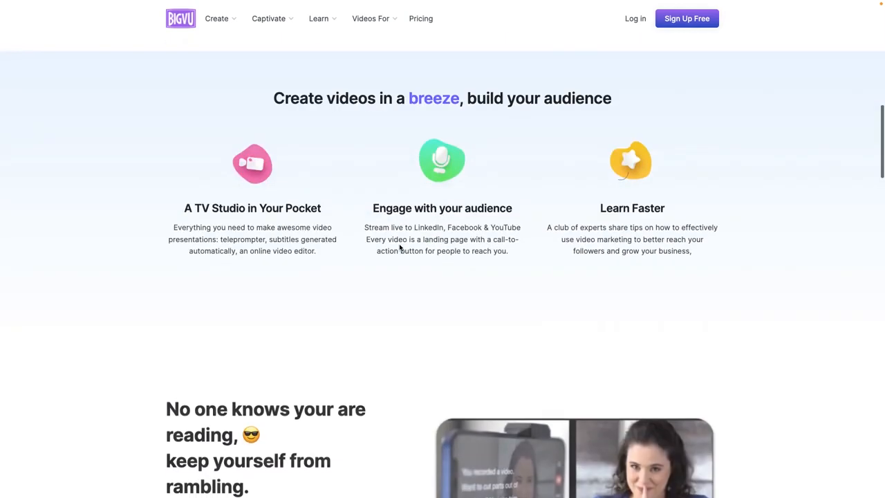
{"action": "scroll", "scroll_direction": "down", "scroll_amount": 3}
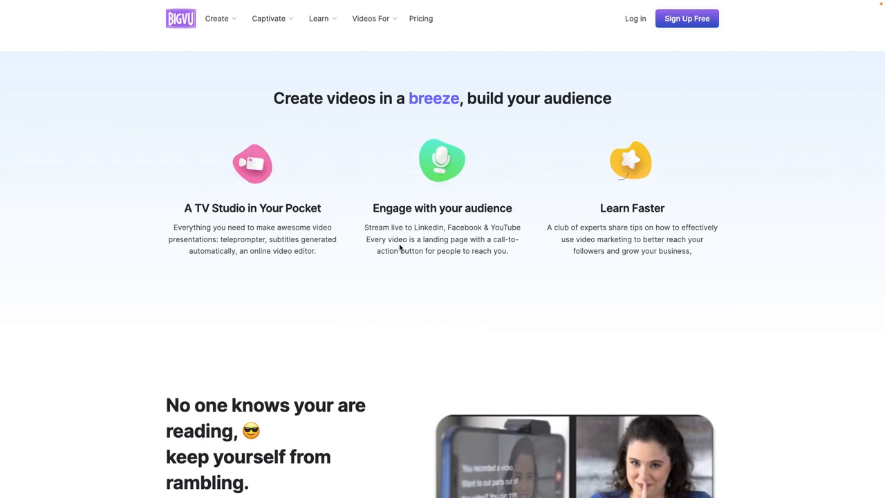
{"action": "scroll", "scroll_direction": "down", "scroll_amount": 3}
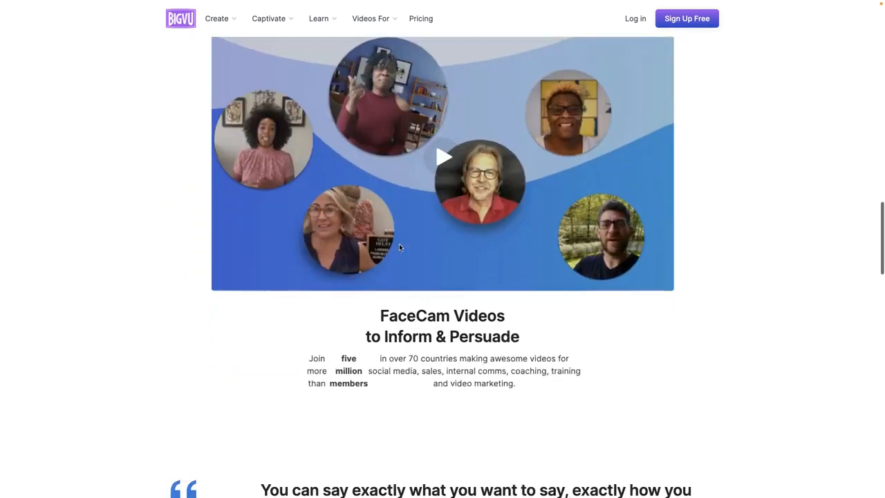
{"action": "scroll", "scroll_direction": "down", "scroll_amount": 3}
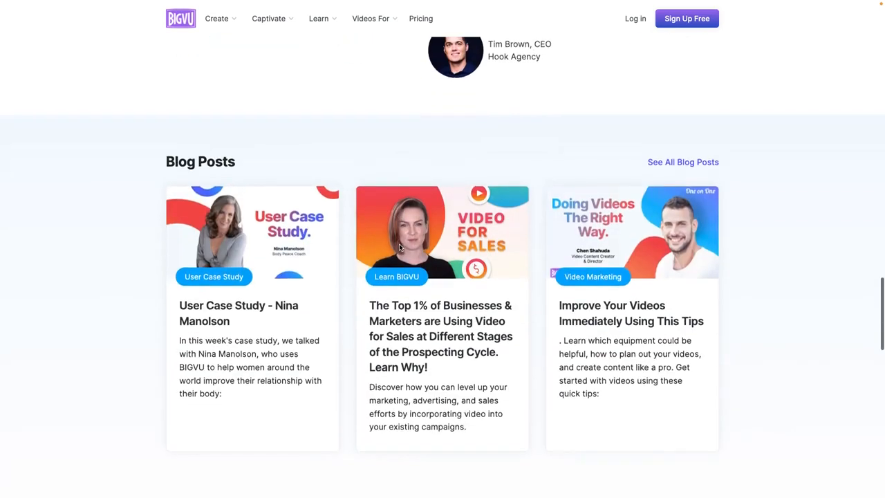
{"action": "scroll", "scroll_direction": "down", "scroll_amount": 3}
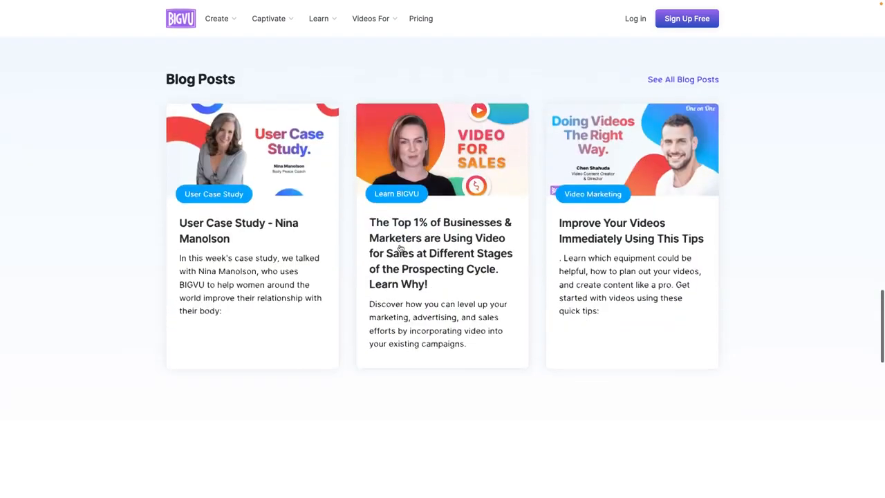
{"action": "scroll", "scroll_direction": "down", "scroll_amount": 3}
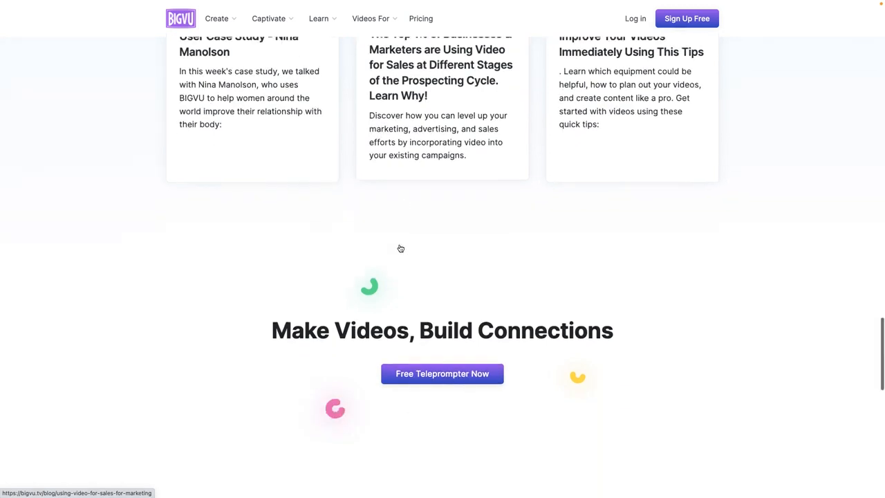
{"action": "scroll", "scroll_direction": "down", "scroll_amount": 3}
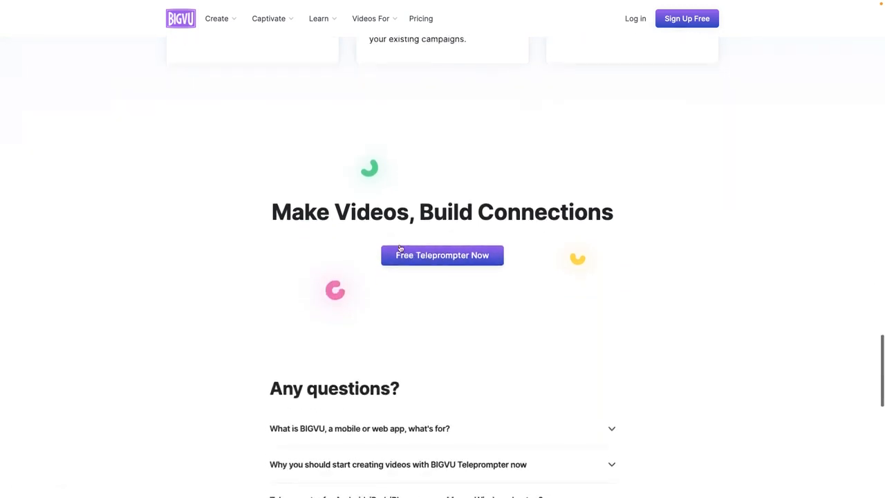
{"action": "scroll", "scroll_direction": "down", "scroll_amount": 3}
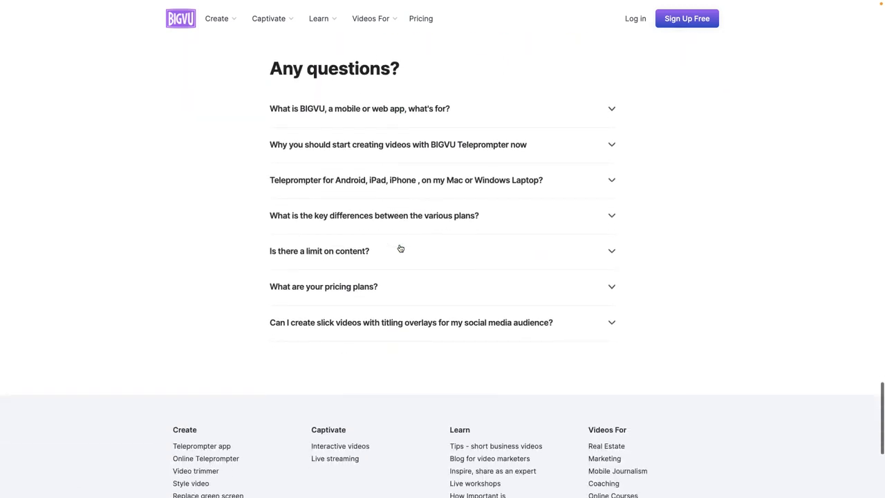
{"action": "scroll", "scroll_direction": "up", "scroll_amount": 3}
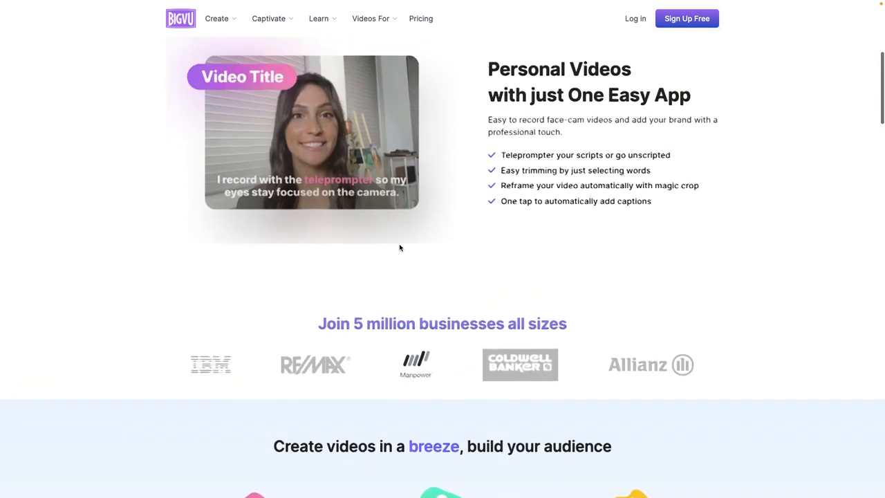
{"action": "scroll", "scroll_direction": "up", "scroll_amount": 3}
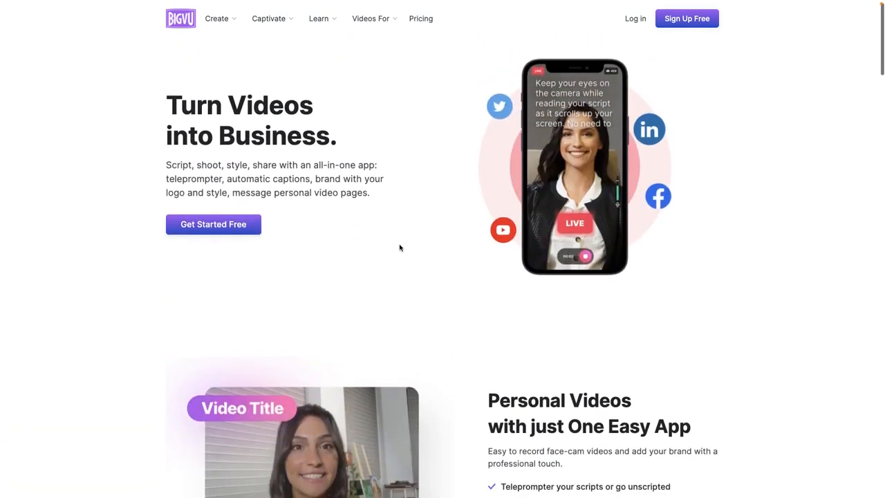
{"action": "scroll", "scroll_direction": "down", "scroll_amount": 3}
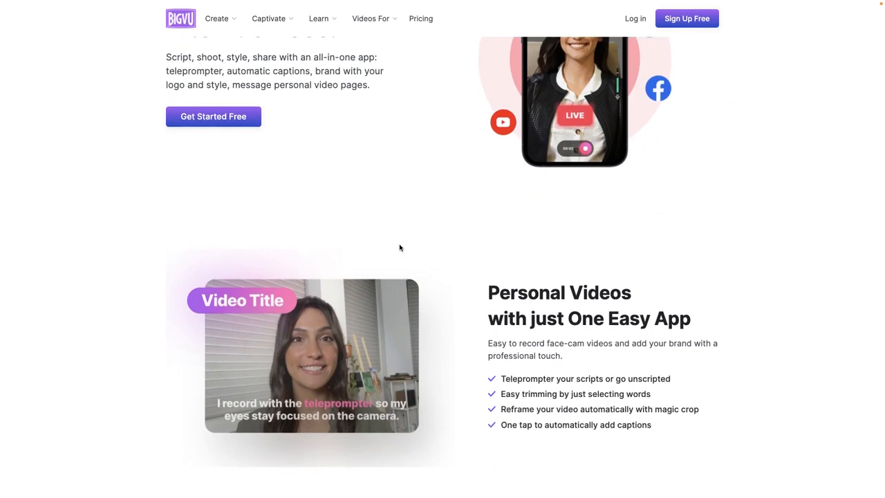
{"action": "scroll", "scroll_direction": "up", "scroll_amount": 3}
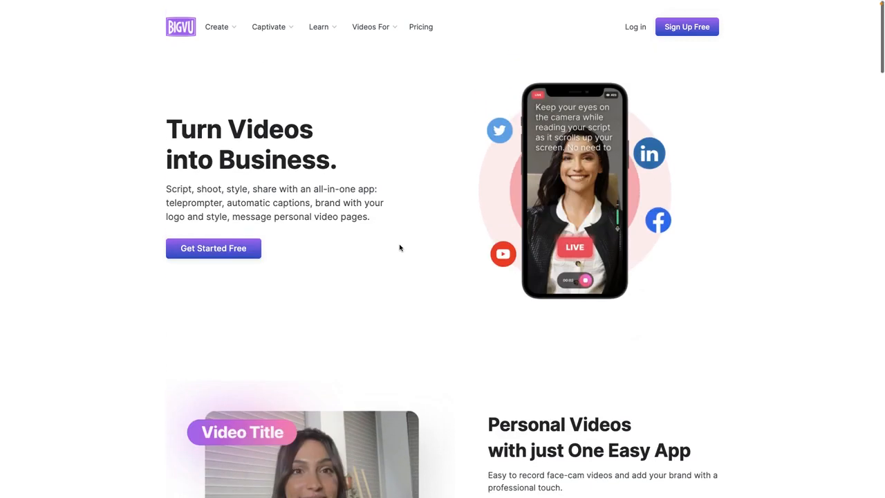
{"action": "scroll", "scroll_direction": "down", "scroll_amount": 3}
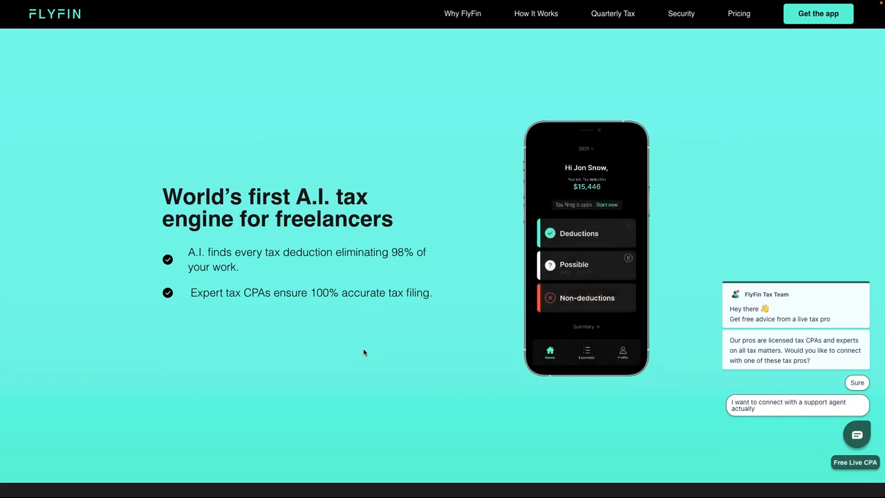
{"action": "scroll", "scroll_direction": "down", "scroll_amount": 3}
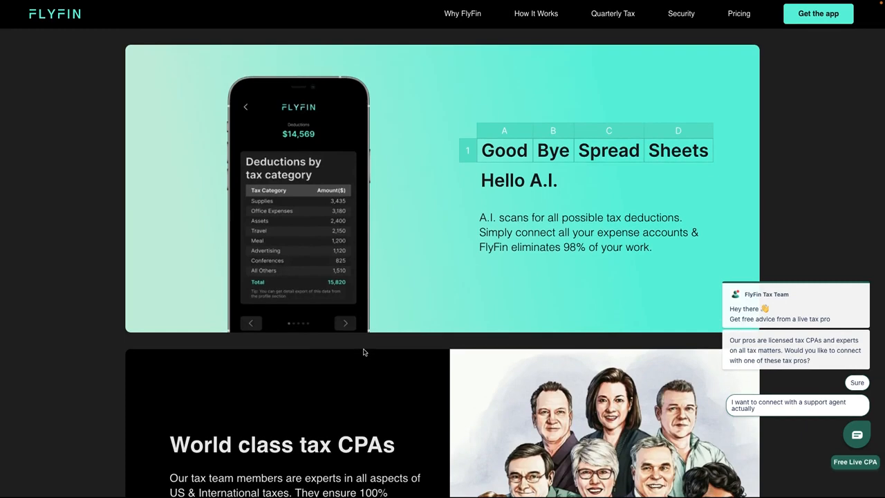
{"action": "scroll", "scroll_direction": "down", "scroll_amount": 3}
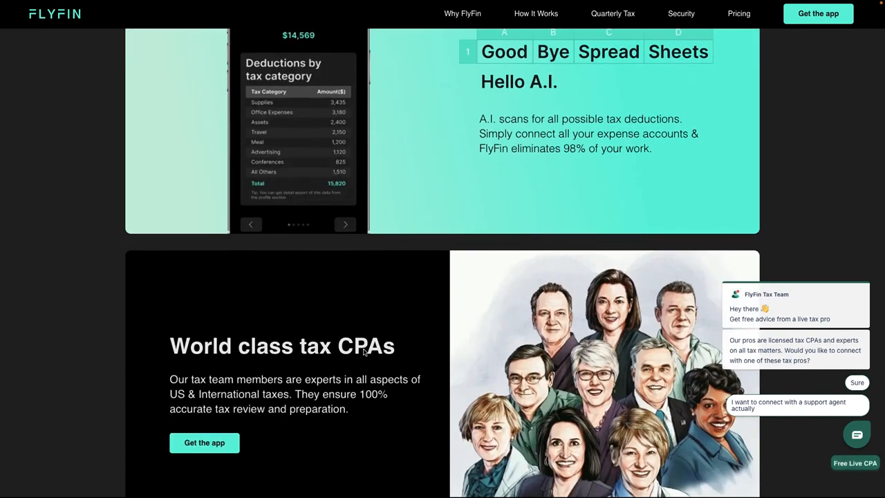
{"action": "scroll", "scroll_direction": "down", "scroll_amount": 3}
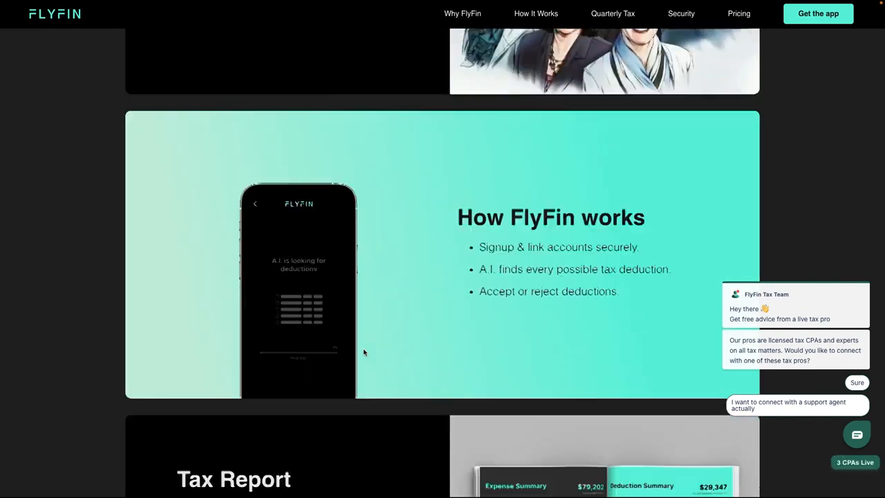
{"action": "scroll", "scroll_direction": "down", "scroll_amount": 3}
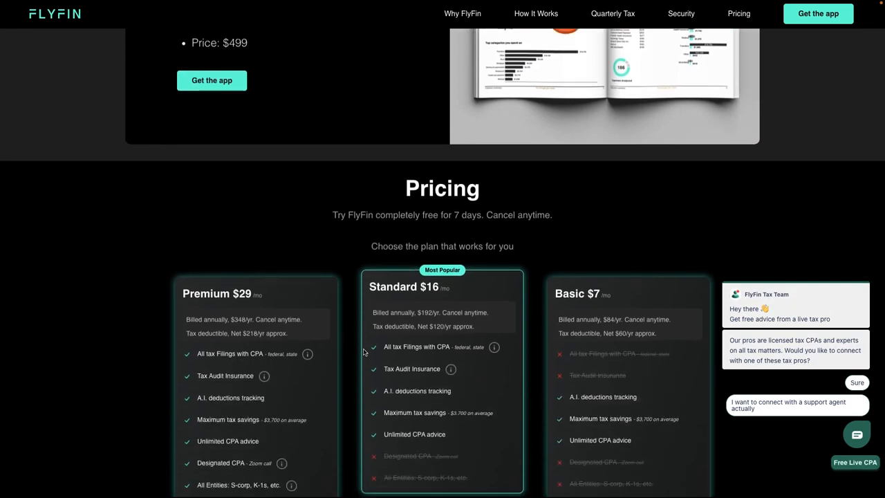
{"action": "scroll", "scroll_direction": "down", "scroll_amount": 3}
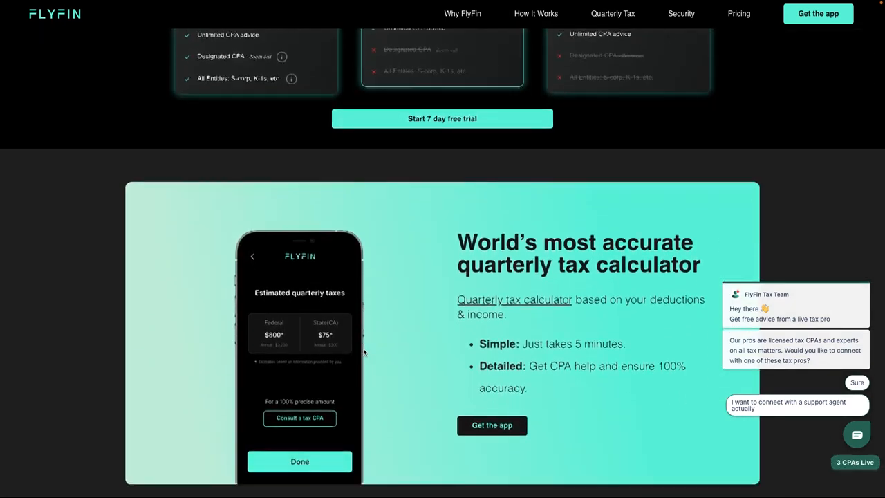
{"action": "scroll", "scroll_direction": "down", "scroll_amount": 3}
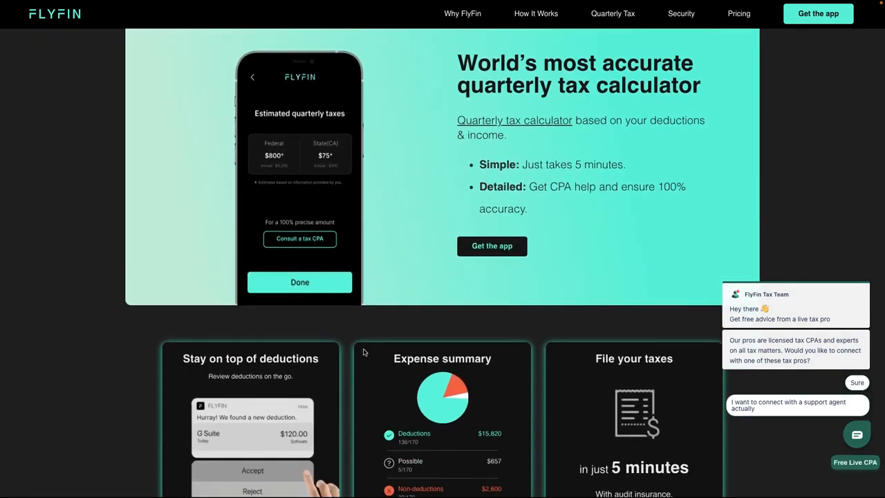
{"action": "scroll", "scroll_direction": "down", "scroll_amount": 3}
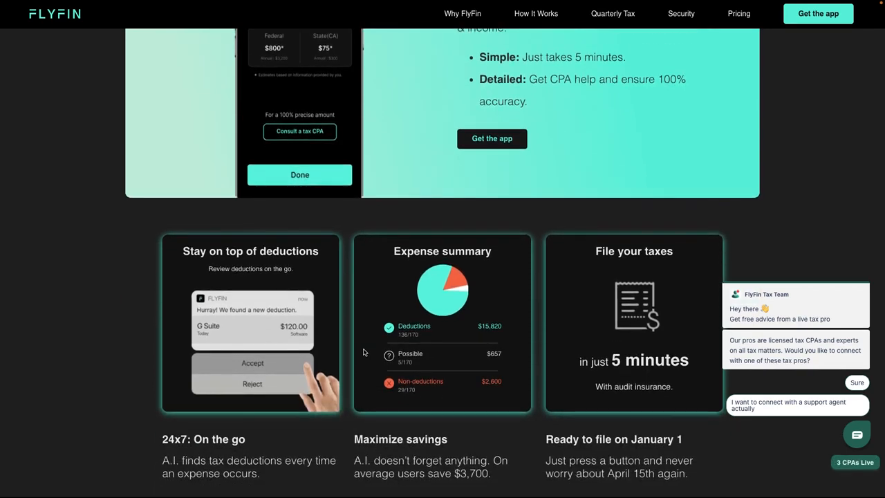
{"action": "scroll", "scroll_direction": "down", "scroll_amount": 3}
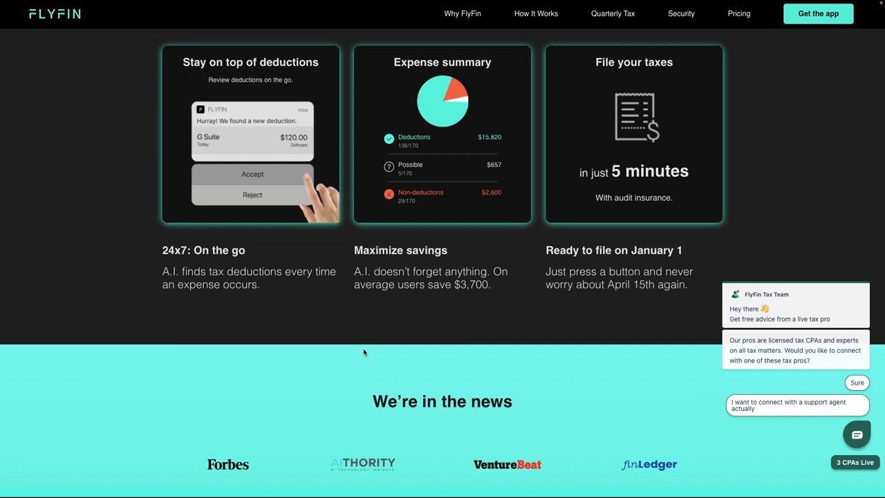
{"action": "scroll", "scroll_direction": "down", "scroll_amount": 3}
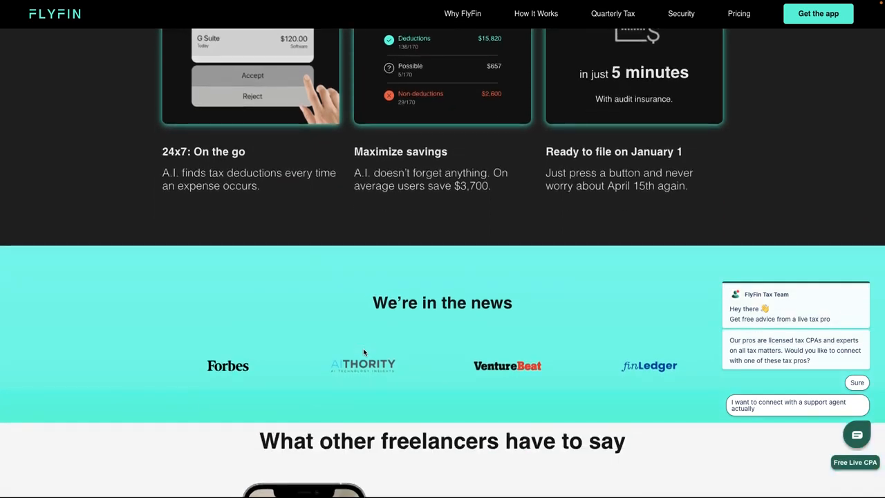
{"action": "scroll", "scroll_direction": "down", "scroll_amount": 3}
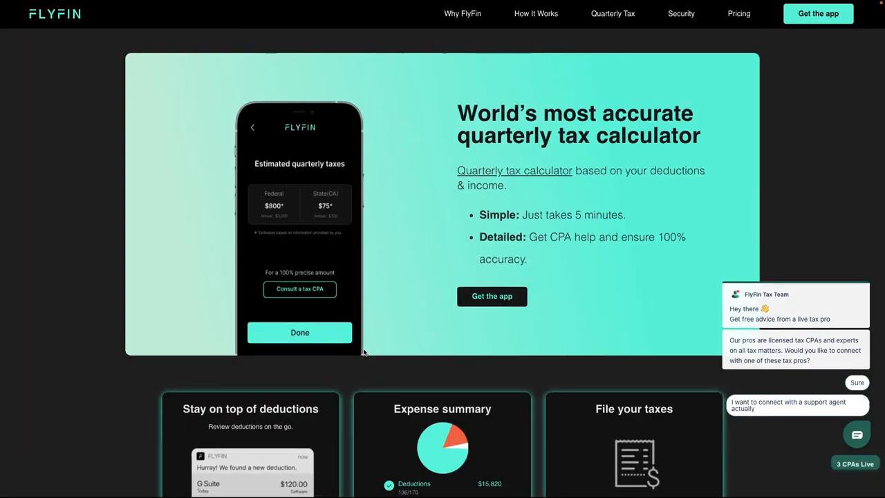
{"action": "scroll", "scroll_direction": "down", "scroll_amount": 3}
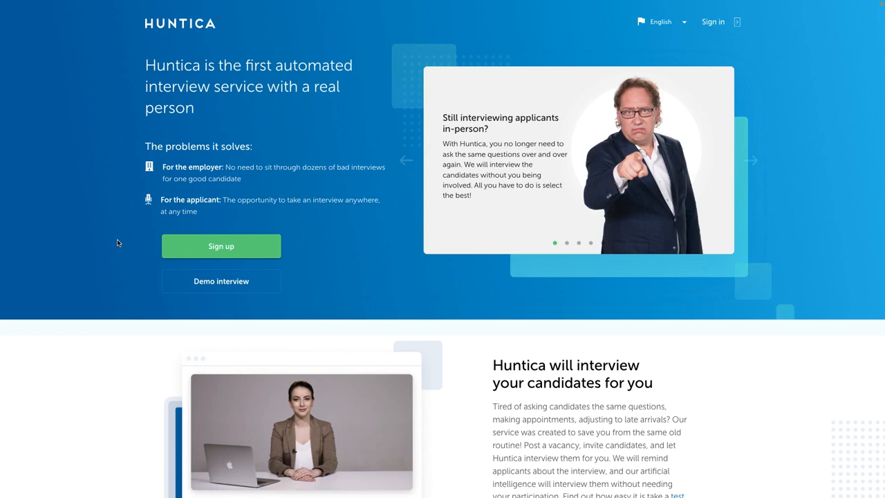
{"action": "mouse_move", "coordinate": [372, 294]}
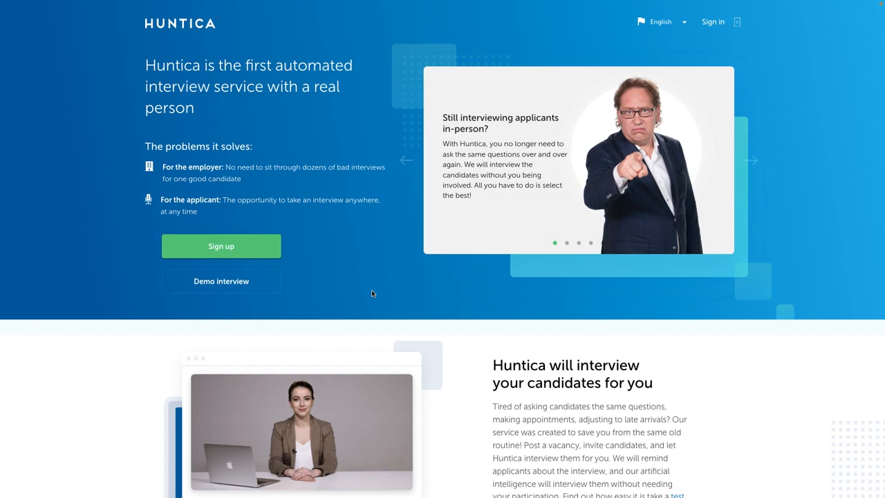
{"action": "scroll", "scroll_direction": "down", "scroll_amount": 3}
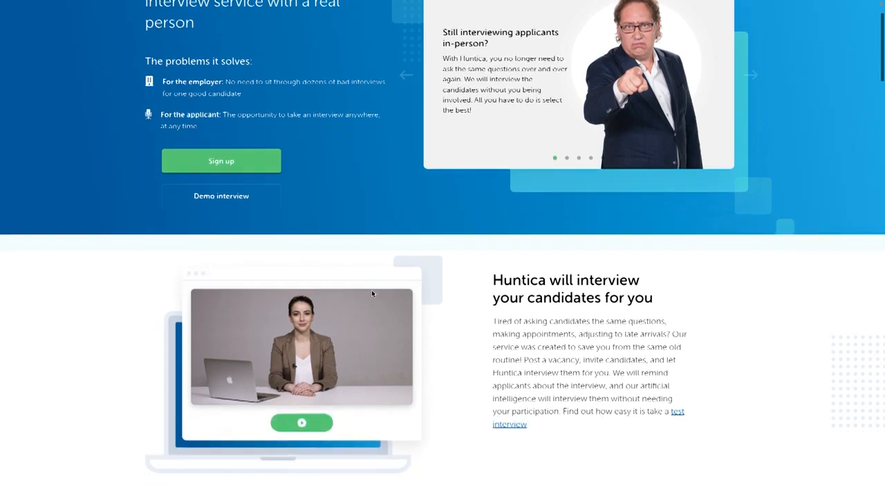
{"action": "scroll", "scroll_direction": "down", "scroll_amount": 3}
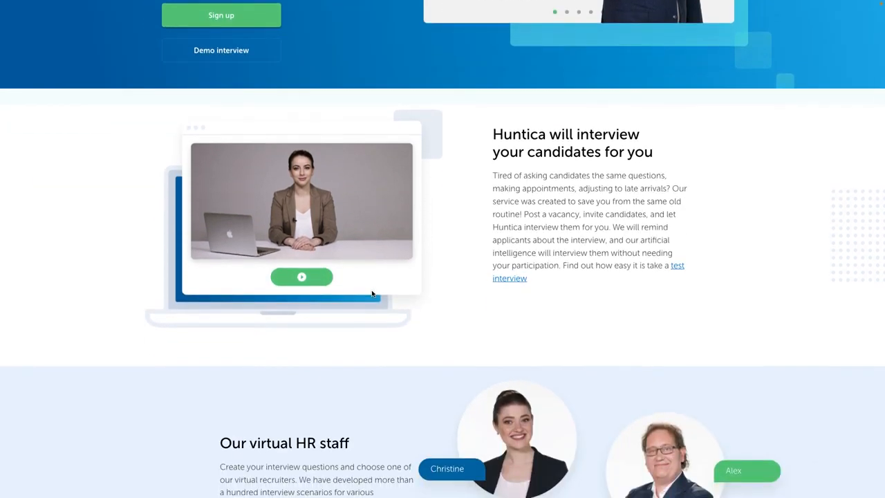
{"action": "scroll", "scroll_direction": "down", "scroll_amount": 3}
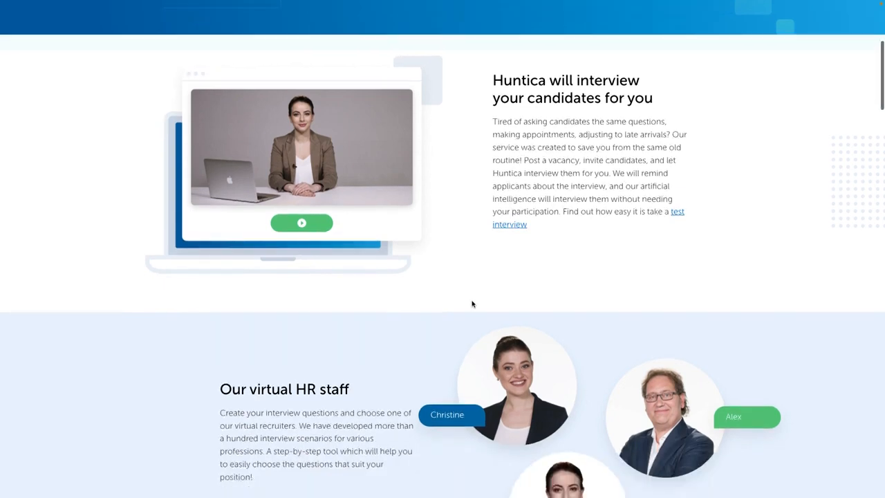
{"action": "scroll", "scroll_direction": "down", "scroll_amount": 3}
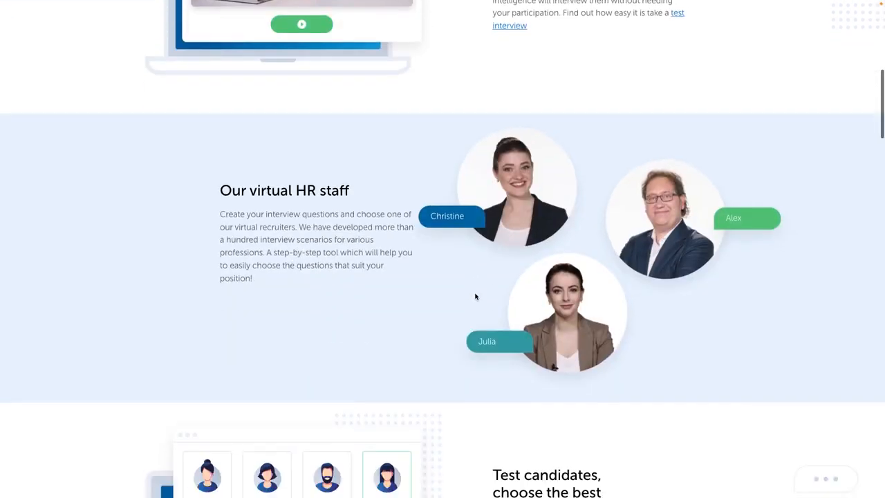
{"action": "scroll", "scroll_direction": "down", "scroll_amount": 3}
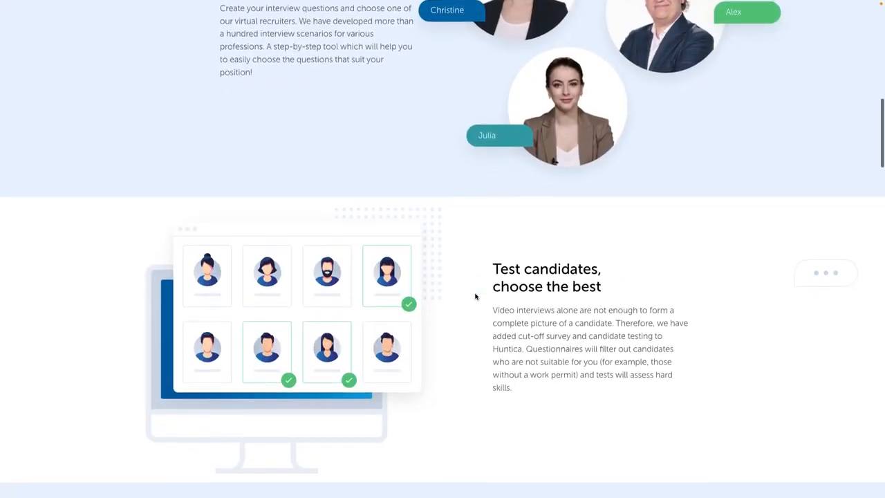
{"action": "scroll", "scroll_direction": "down", "scroll_amount": 3}
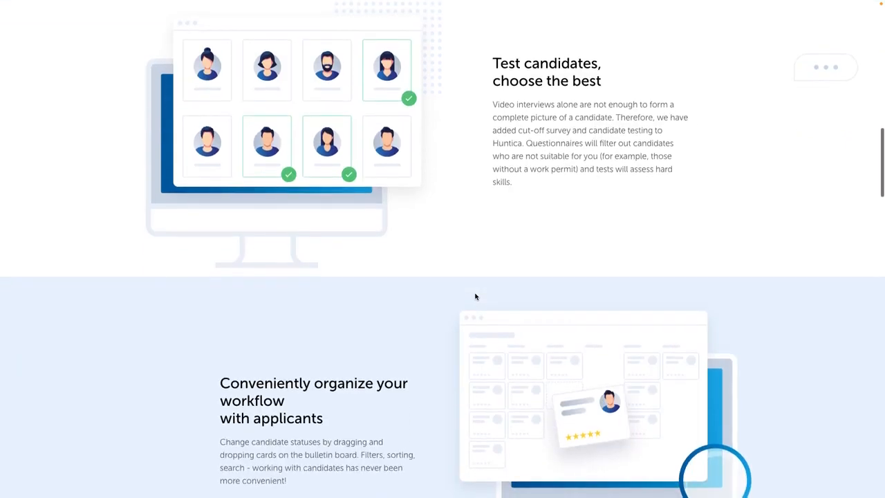
{"action": "scroll", "scroll_direction": "down", "scroll_amount": 3}
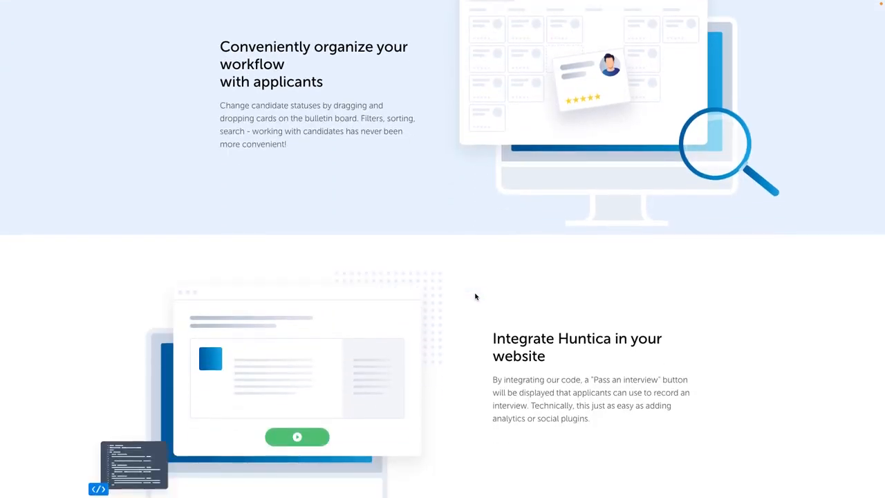
{"action": "scroll", "scroll_direction": "down", "scroll_amount": 3}
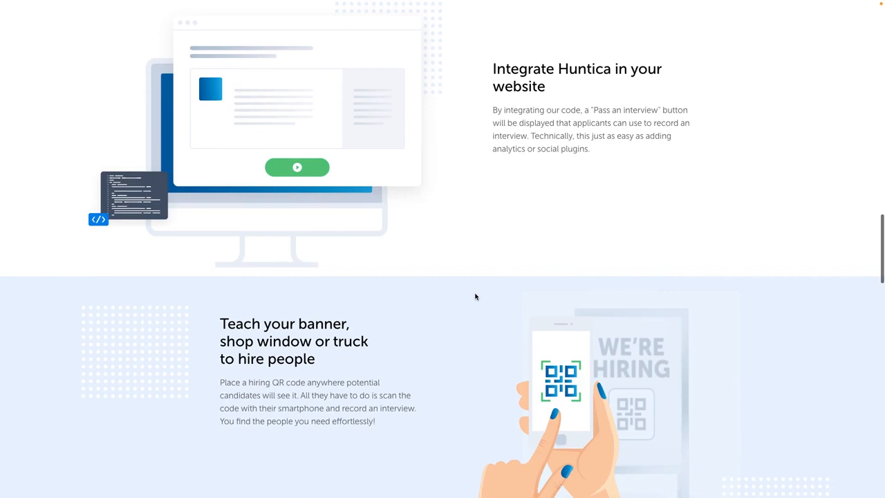
{"action": "scroll", "scroll_direction": "down", "scroll_amount": 3}
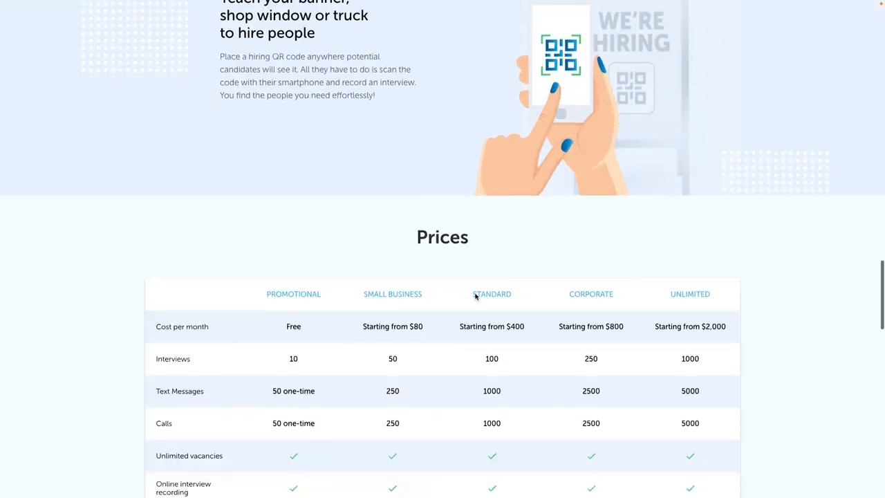
{"action": "scroll", "scroll_direction": "down", "scroll_amount": 3}
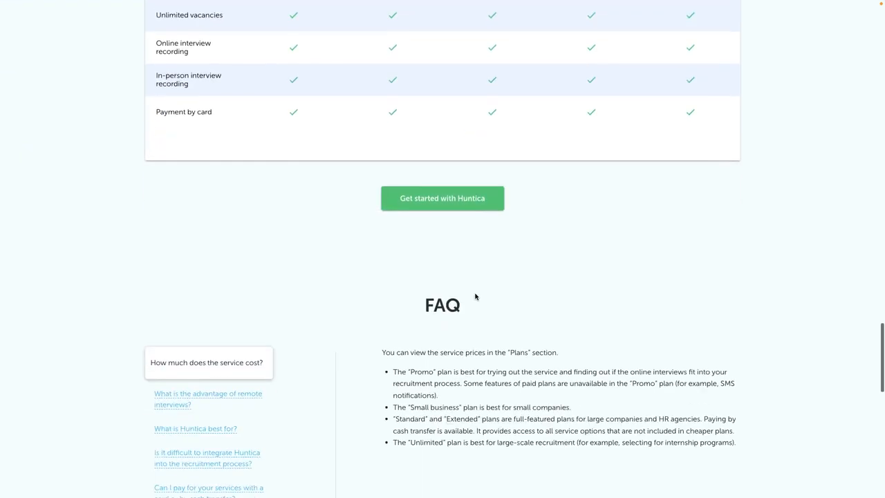
{"action": "scroll", "scroll_direction": "up", "scroll_amount": 3}
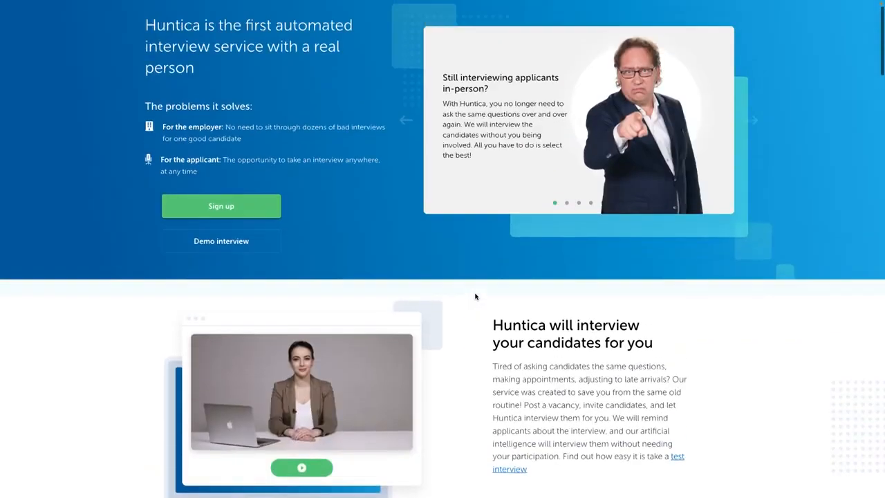
{"action": "scroll", "scroll_direction": "up", "scroll_amount": 3}
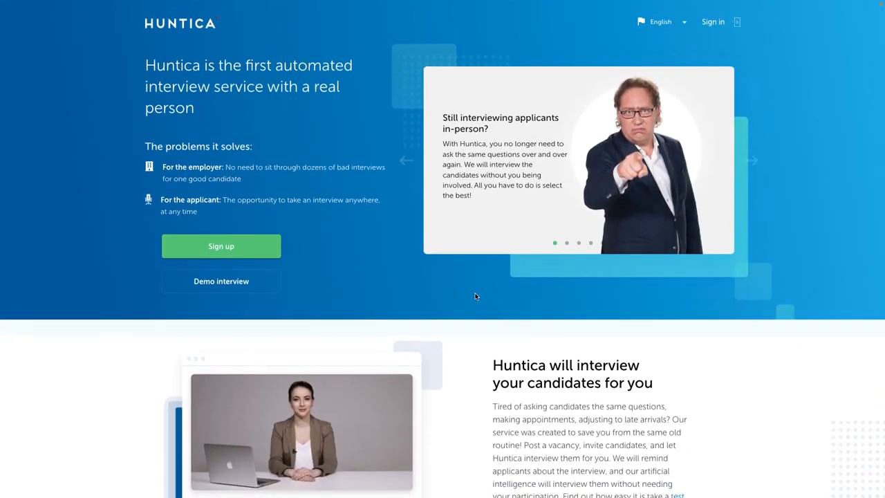